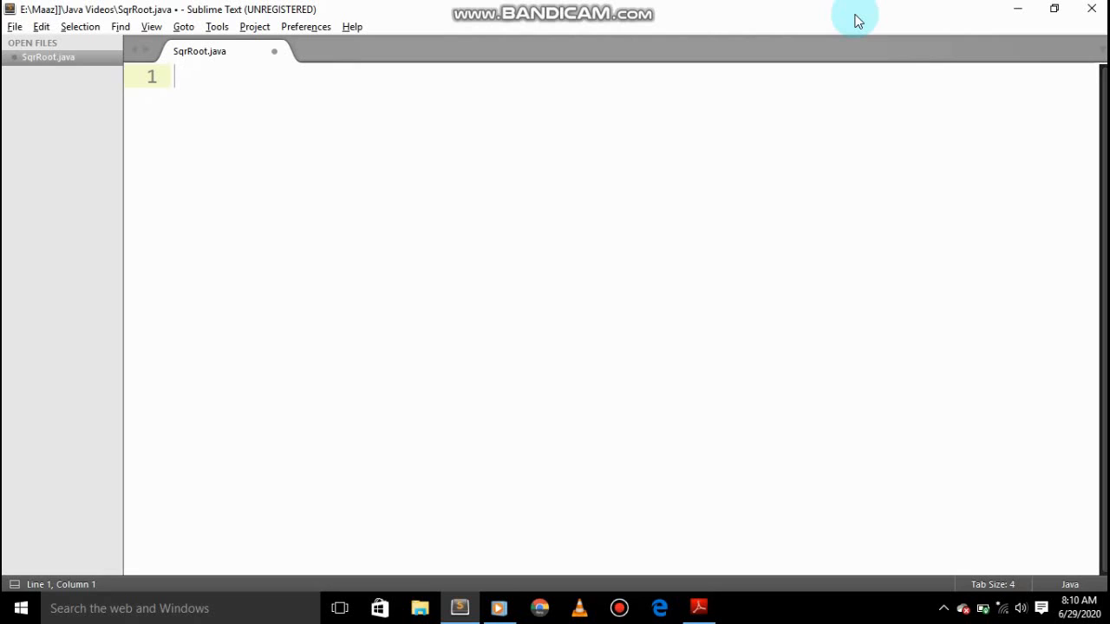
Declare class SqrRoot and its main(String[] args) method signature
{"action": "type", "text": "class"}
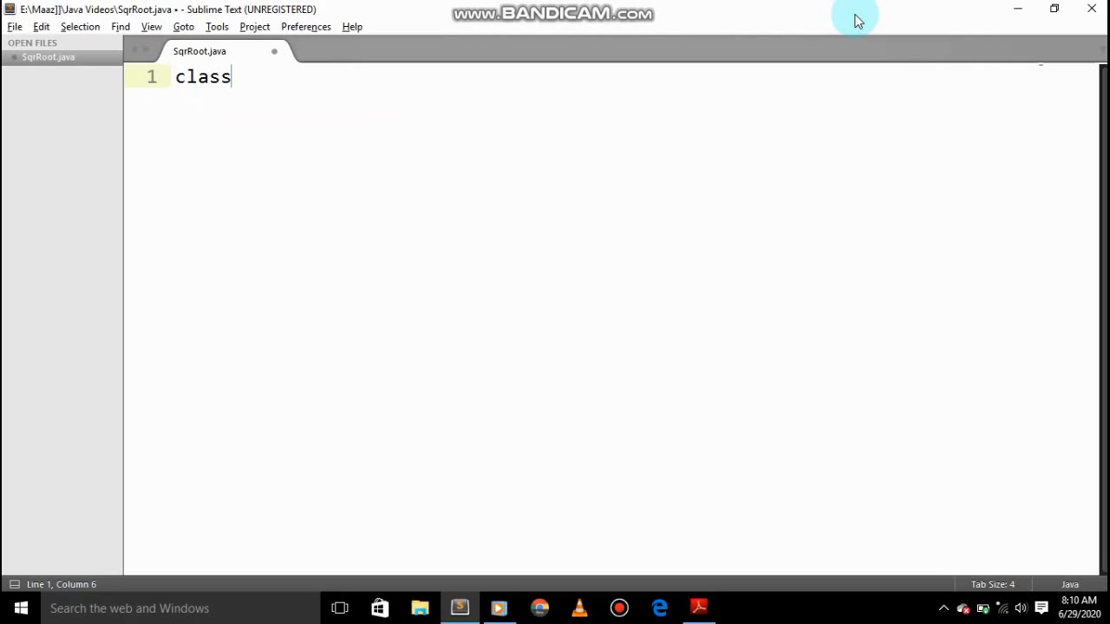
{"action": "type", "text": "Sqr"}
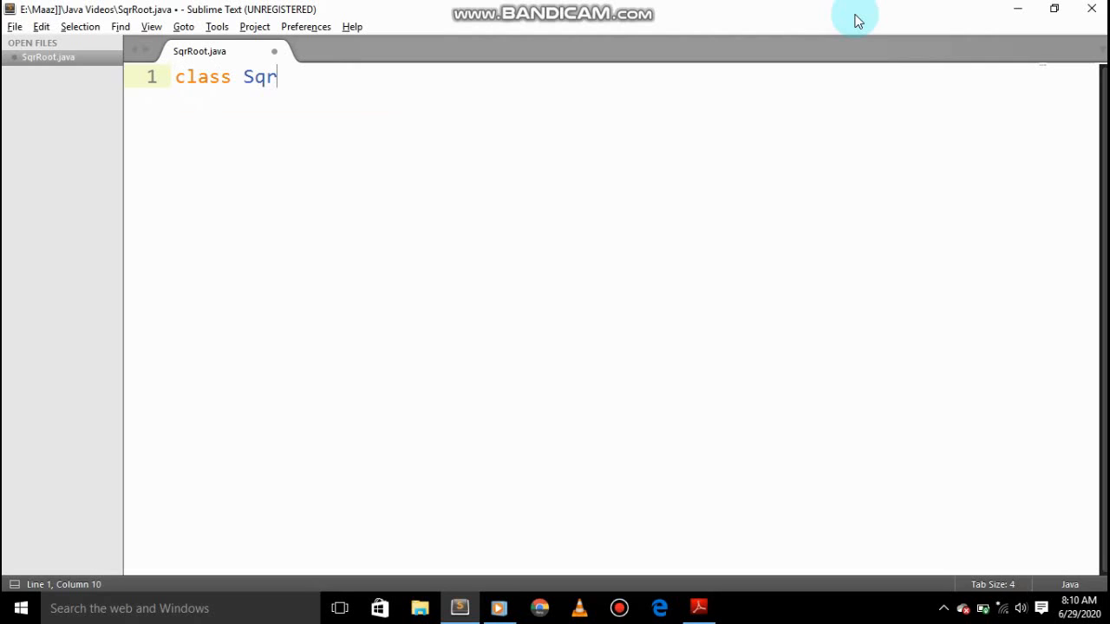
{"action": "type", "text": "Root"}
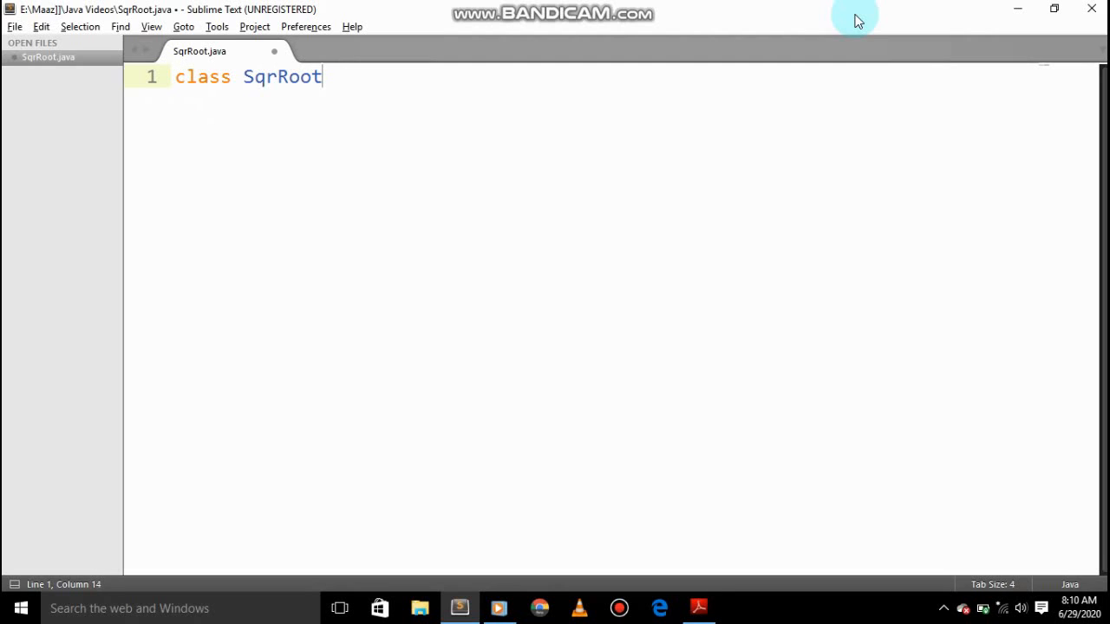
{"action": "type", "text": ";"}
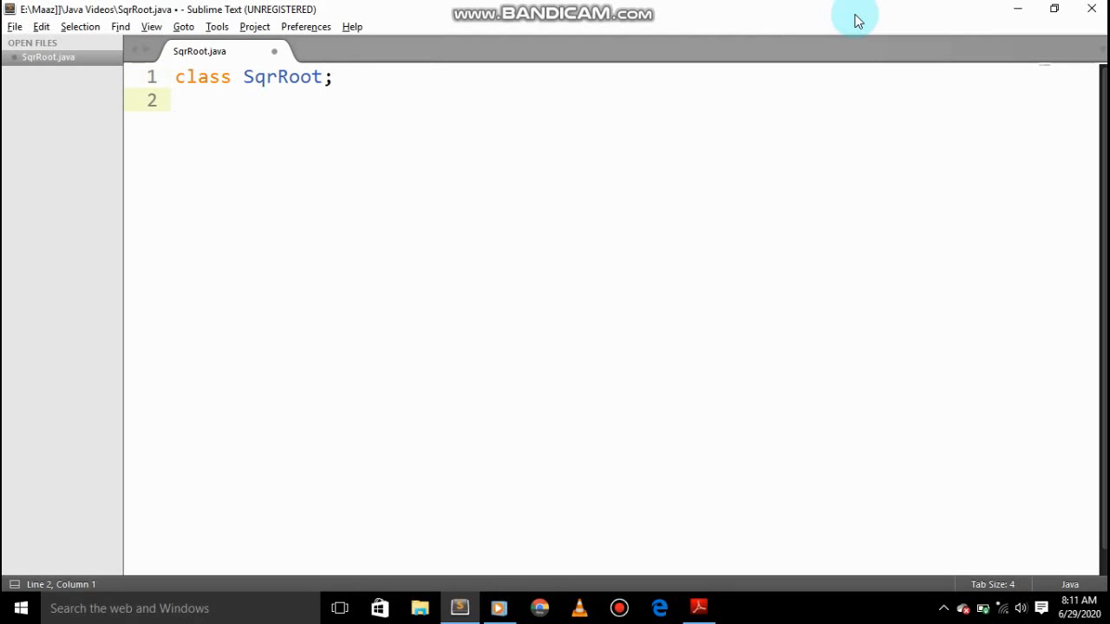
{"action": "type", "text": "public static void main(String[] args) {"}
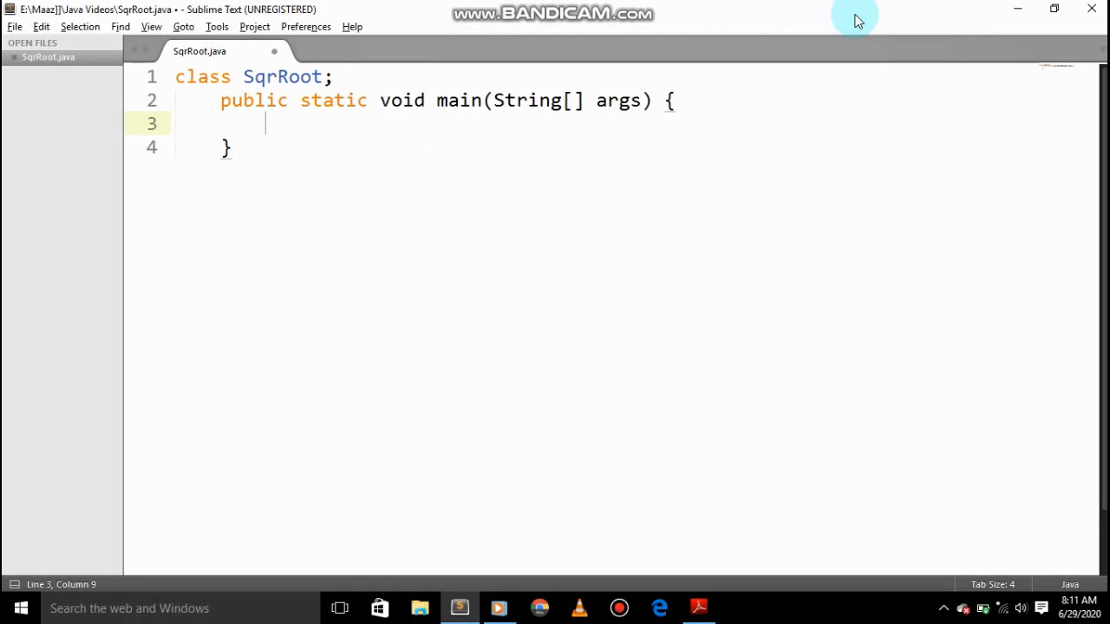
Declare 'double num, sroot, rerr;' inside the main method
{"action": "type", "text": "double"}
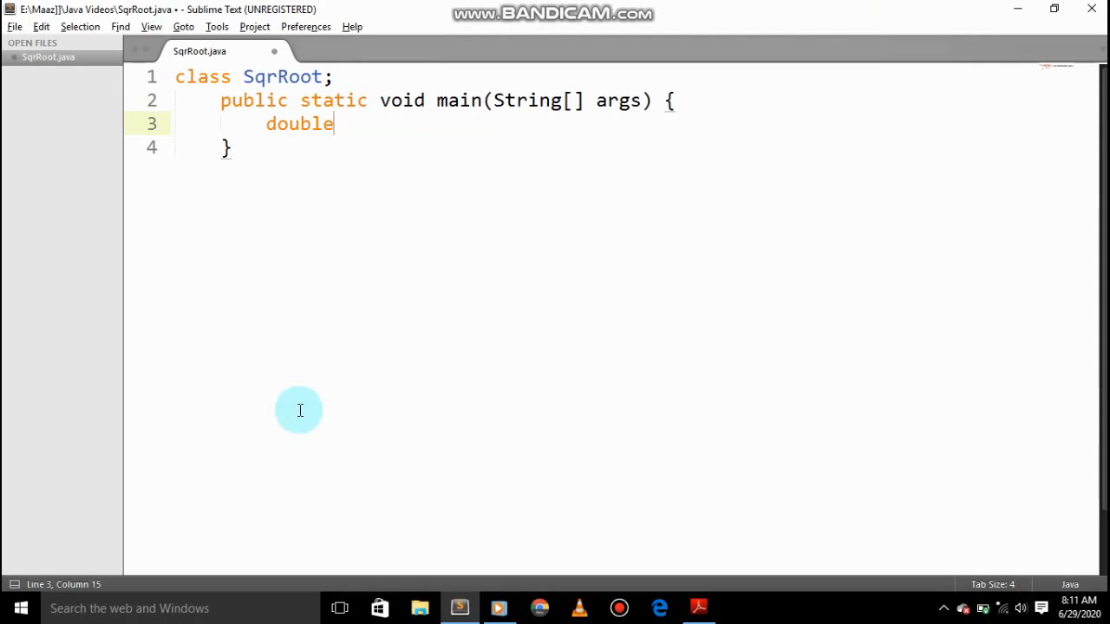
{"action": "type", "text": "nu"}
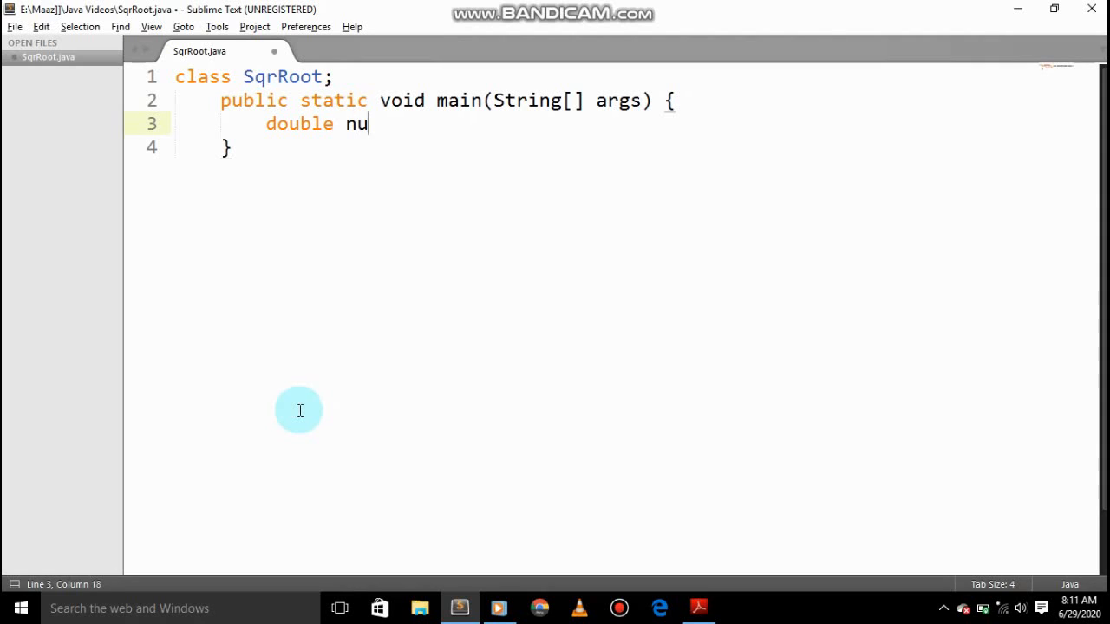
{"action": "type", "text": "m,"}
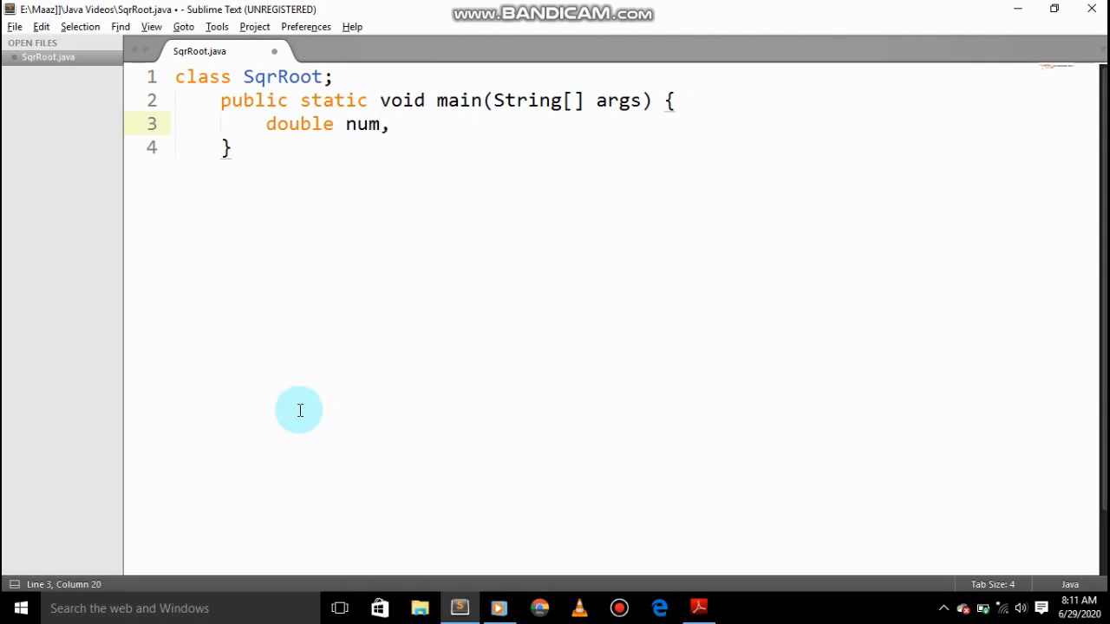
{"action": "type", "text": "sr"}
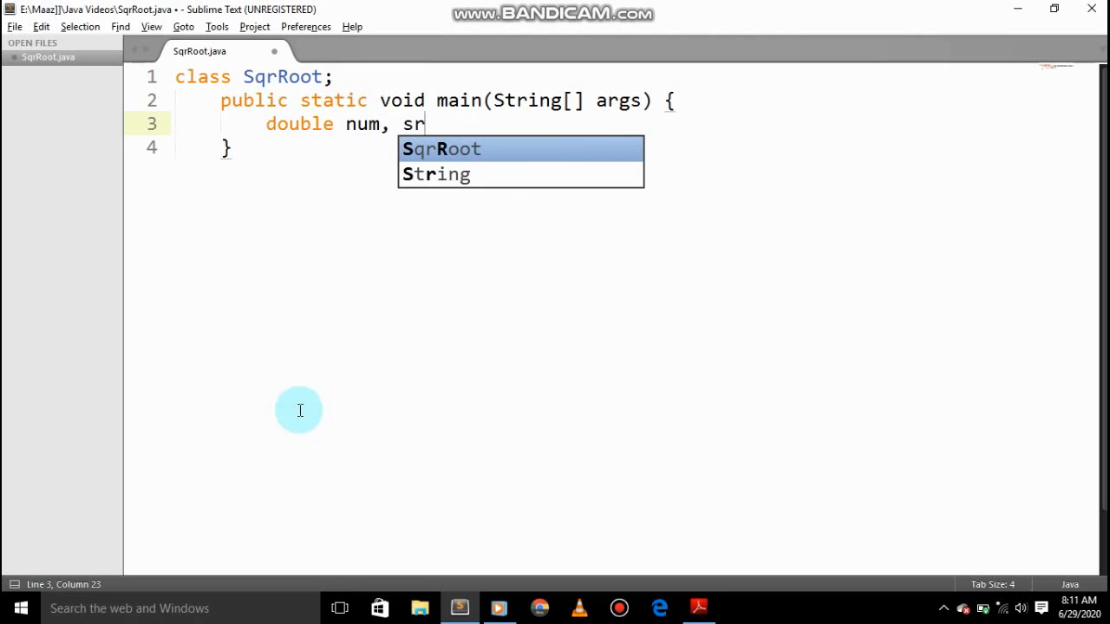
{"action": "type", "text": "oot"}
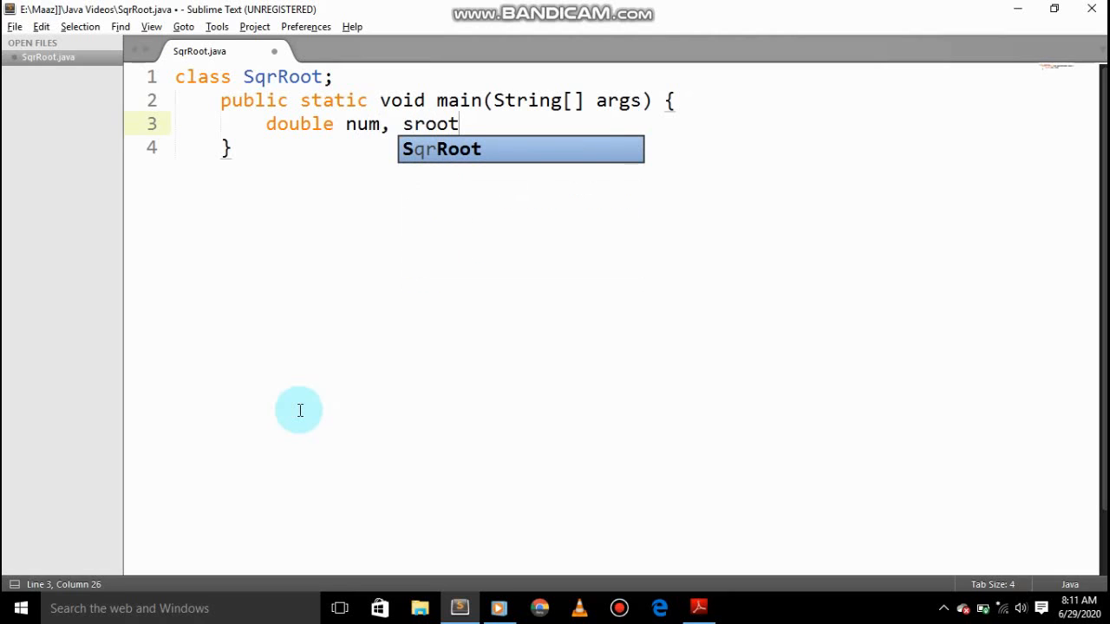
{"action": "type", "text": ","}
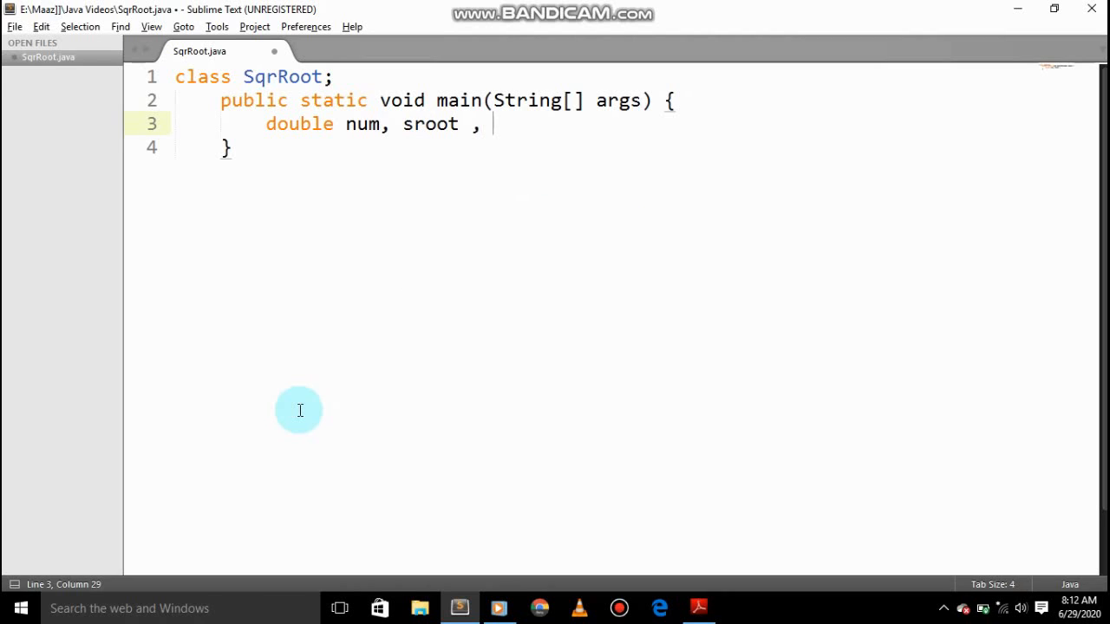
{"action": "type", "text": "ri"}
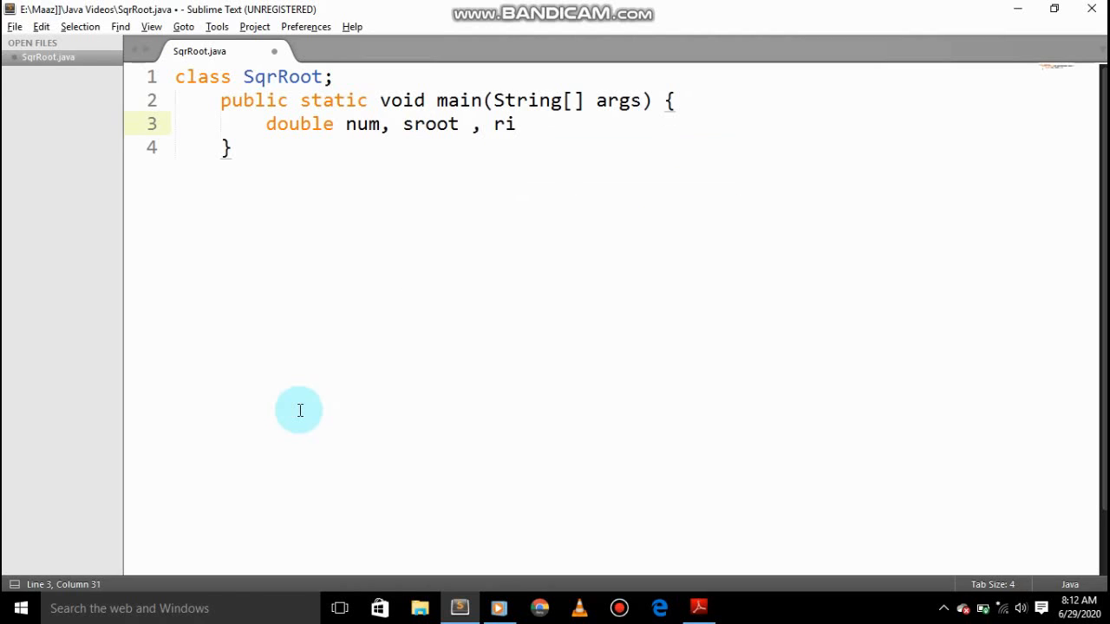
{"action": "type", "text": "e"}
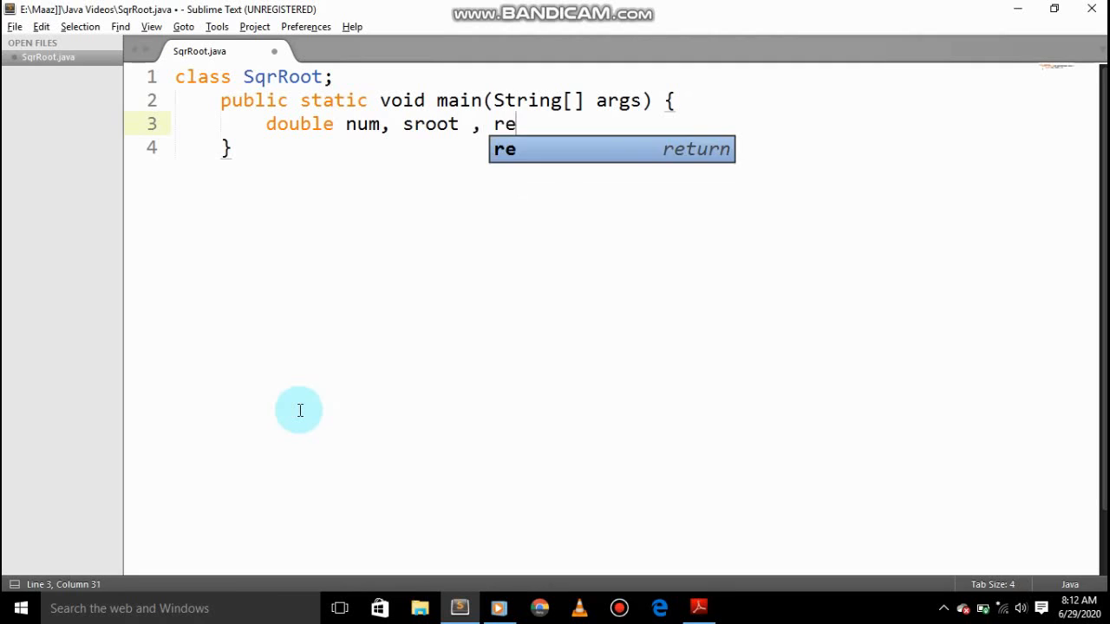
{"action": "type", "text": "rr"}
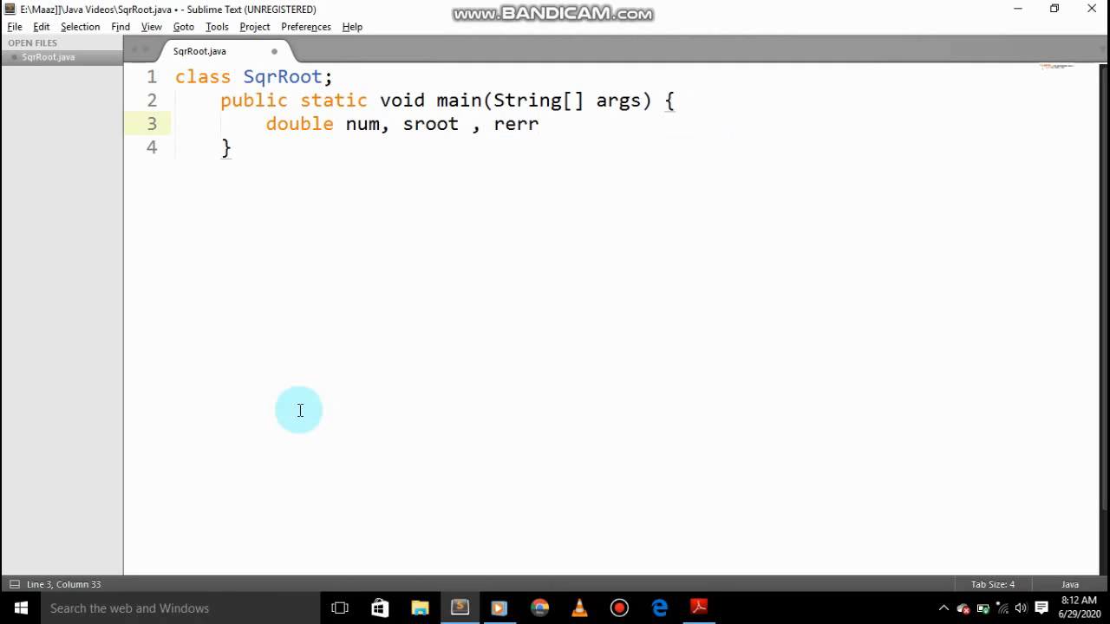
{"action": "type", "text": ";"}
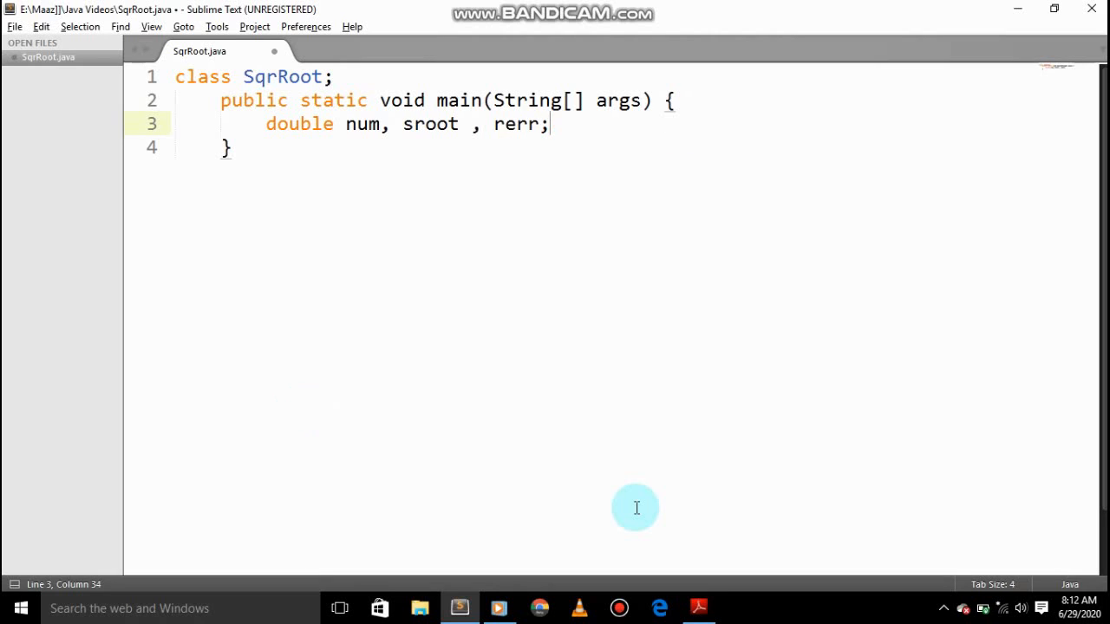
Write the for loop over num from 1.0 to below 100.0 assigning sroot = Math.sqrt(num)
{"action": "key", "text": "enter"}
{"action": "type", "text": "sroot = Math.sqrt(num);"}
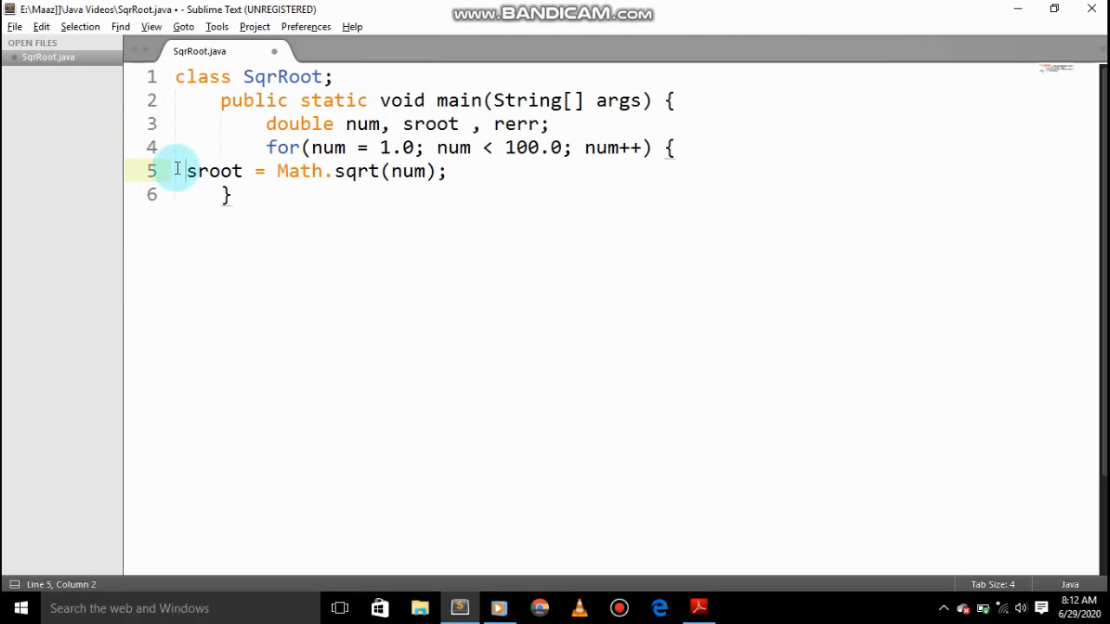
{"action": "key", "text": "tab"}
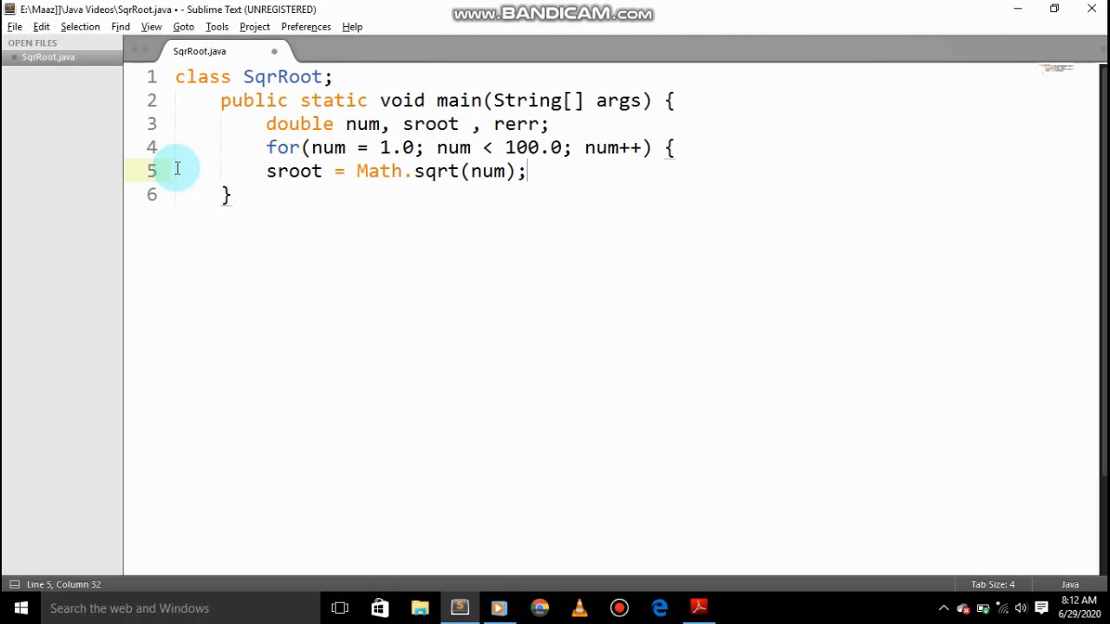
{"action": "type", "text": "S"}
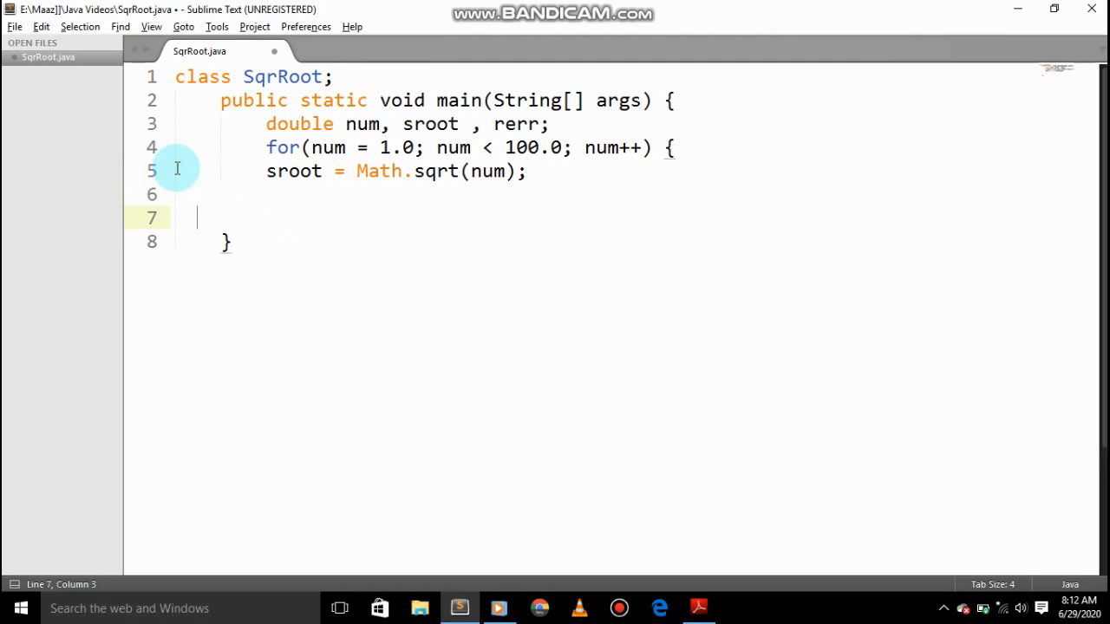
{"action": "key", "text": "backspace"}
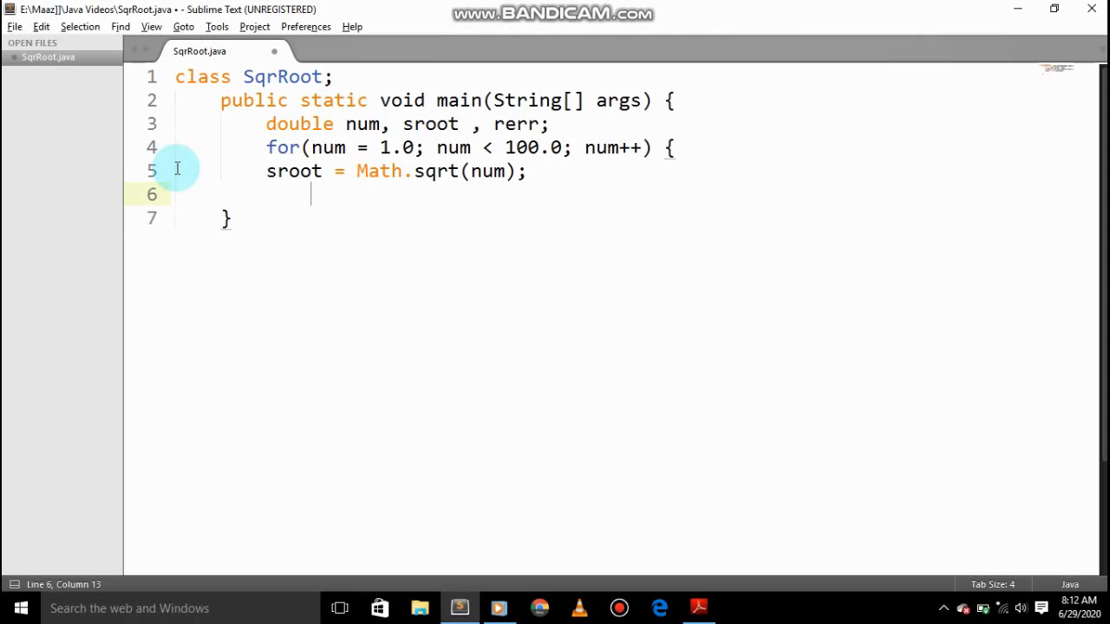
{"action": "key", "text": "Backspace"}
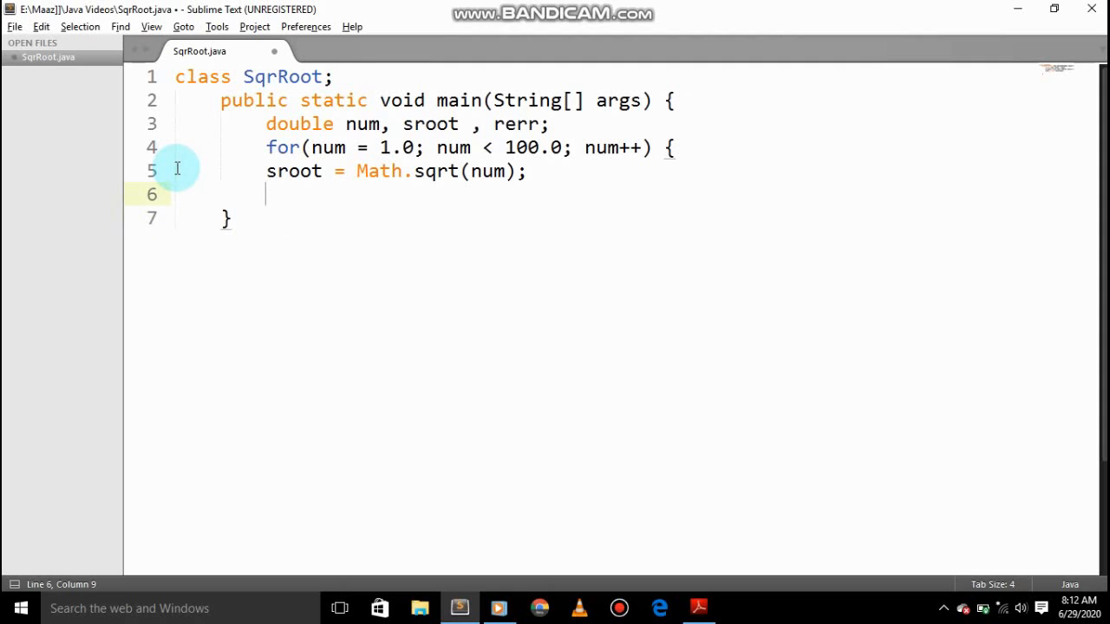
Add System.out.println of "Square root of " + num plus the rounding-error lines
{"action": "type", "text": "System"}
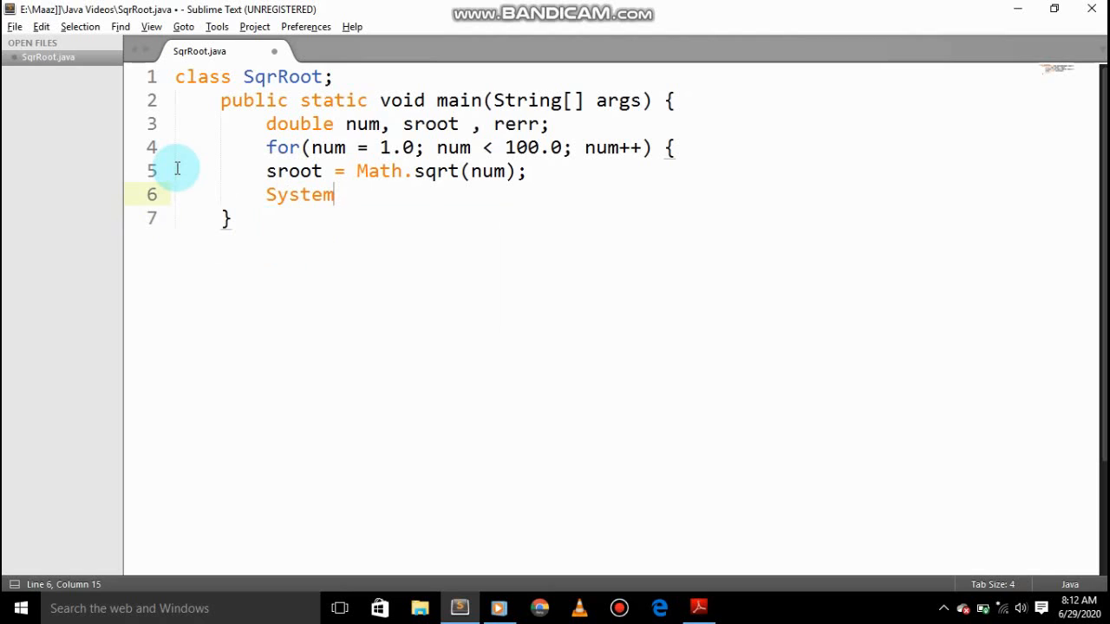
{"action": "type", "text": ".out."}
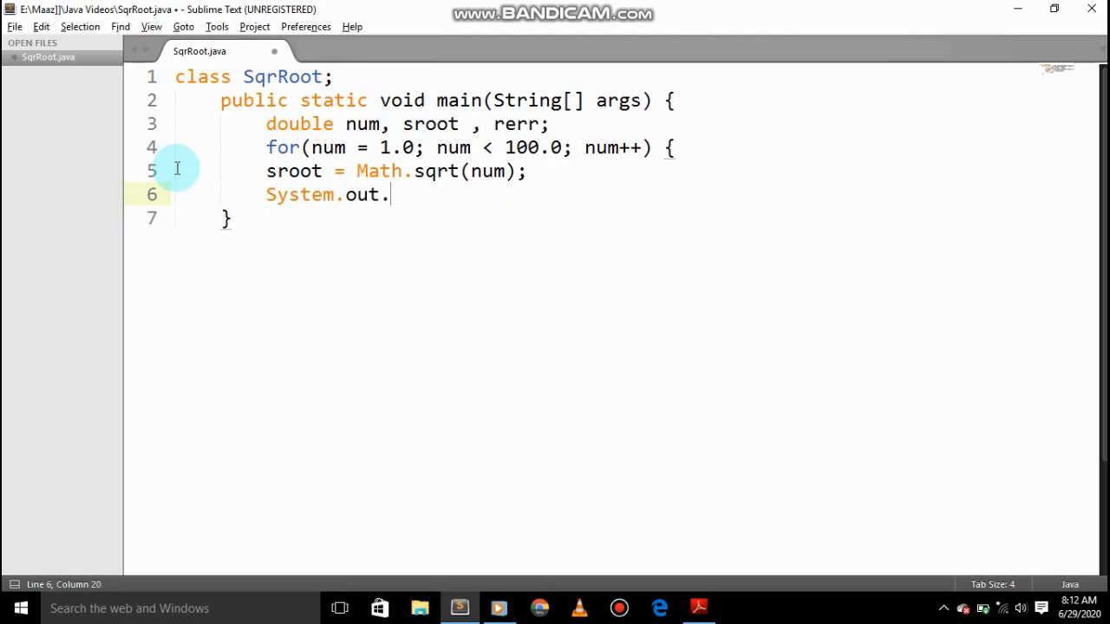
{"action": "type", "text": "print"}
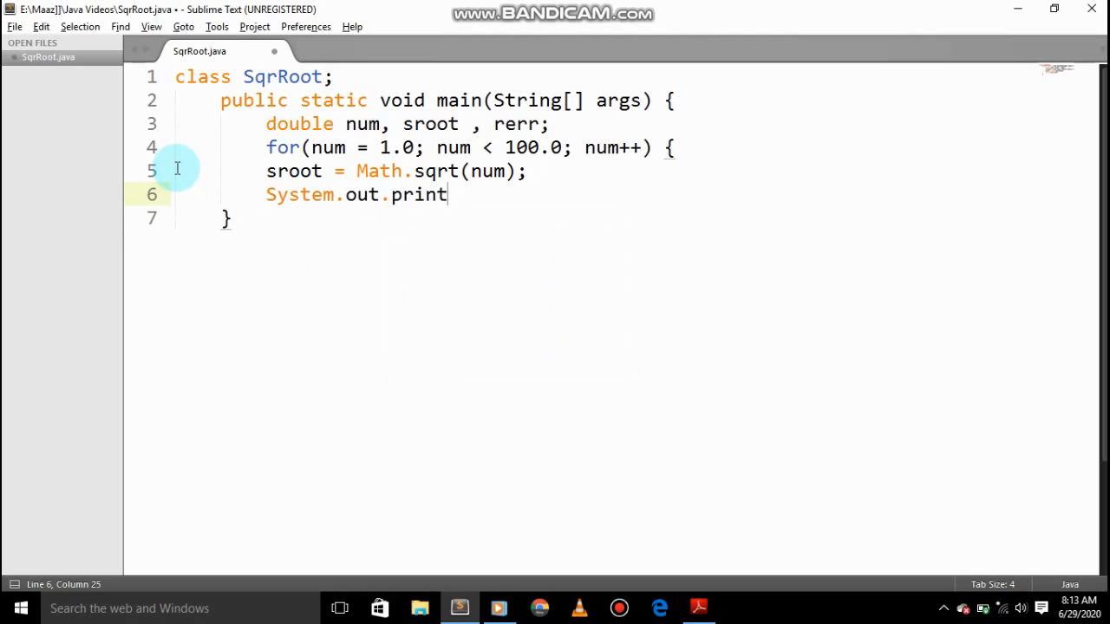
{"action": "type", "text": "n"}
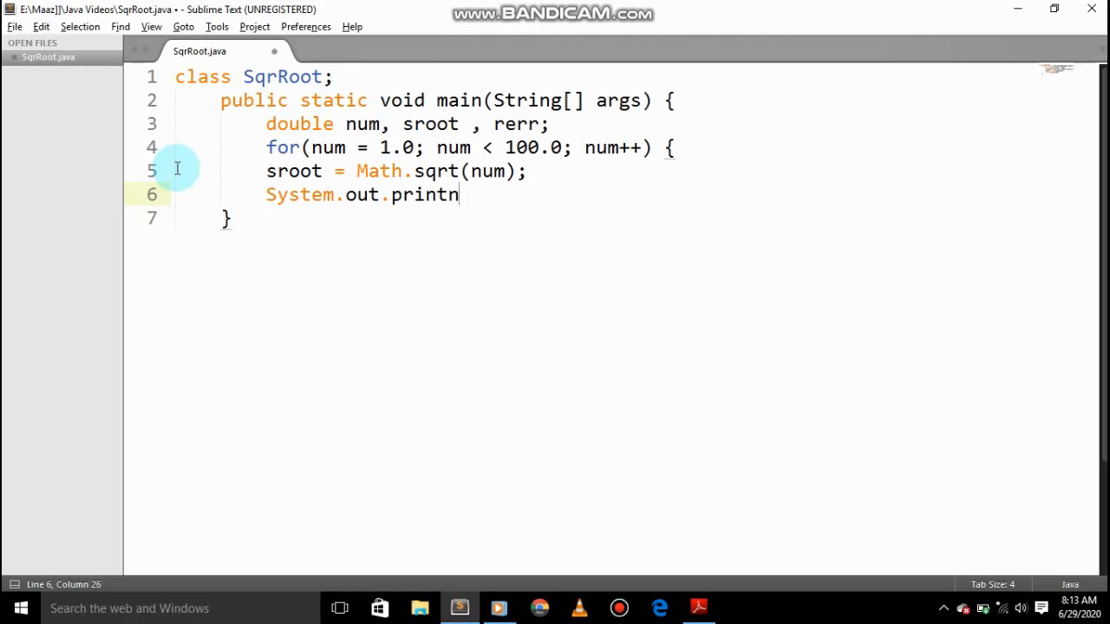
{"action": "type", "text": "n%"}
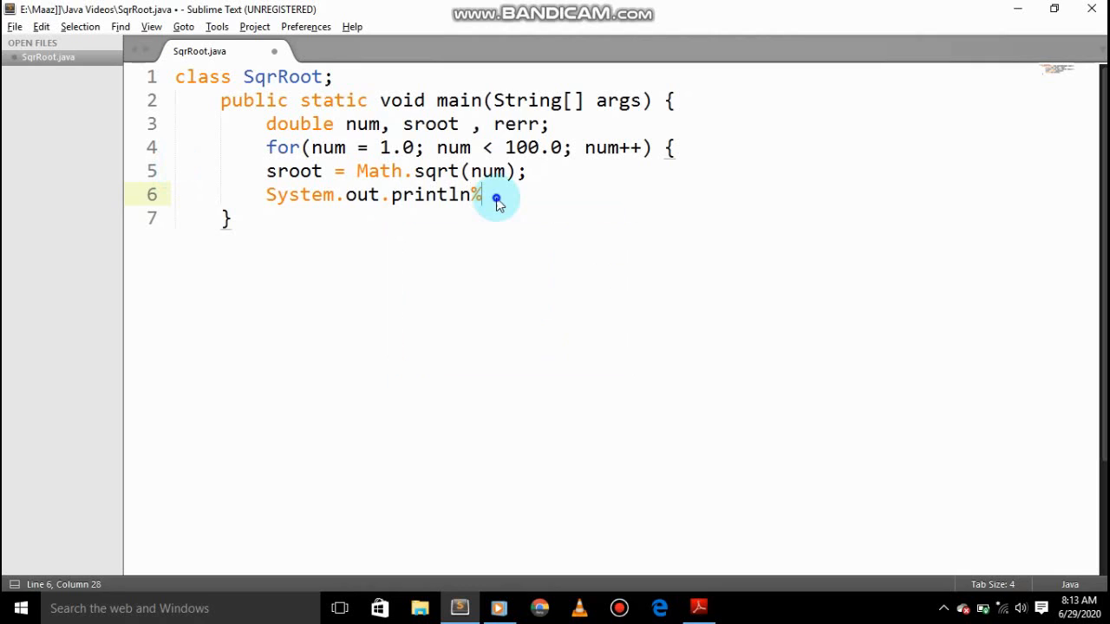
{"action": "type", "text": "(\"Square root of \" + num +\" is \" + sroot);\\"}
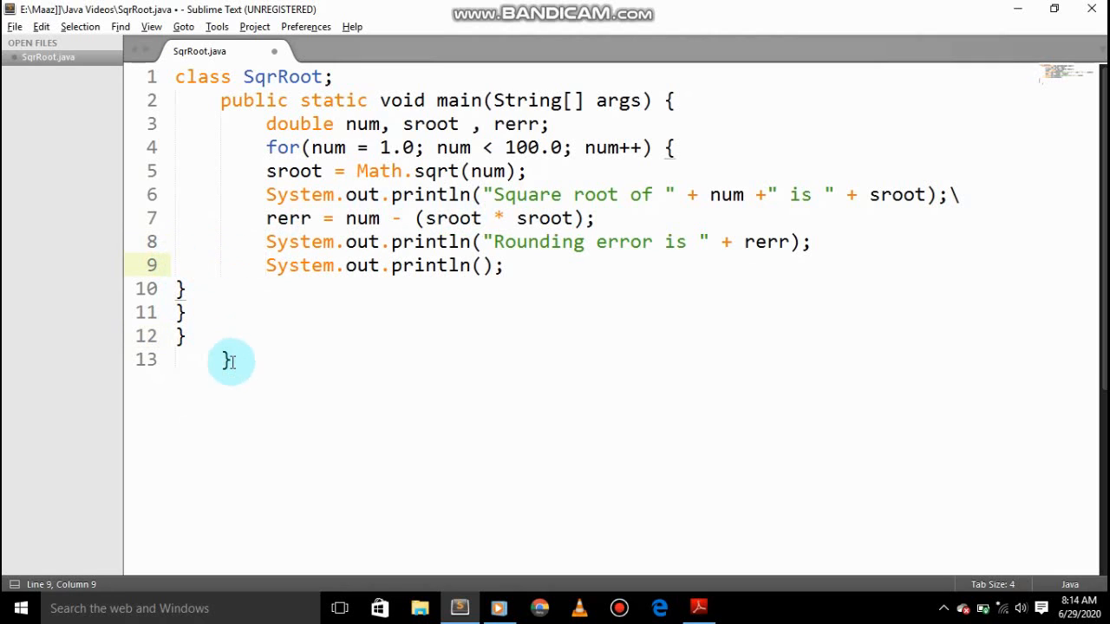
Tidy the closing braces, save SqrRoot.java and bring Command Prompt forward
{"action": "left_click", "coordinate": [234, 359]}
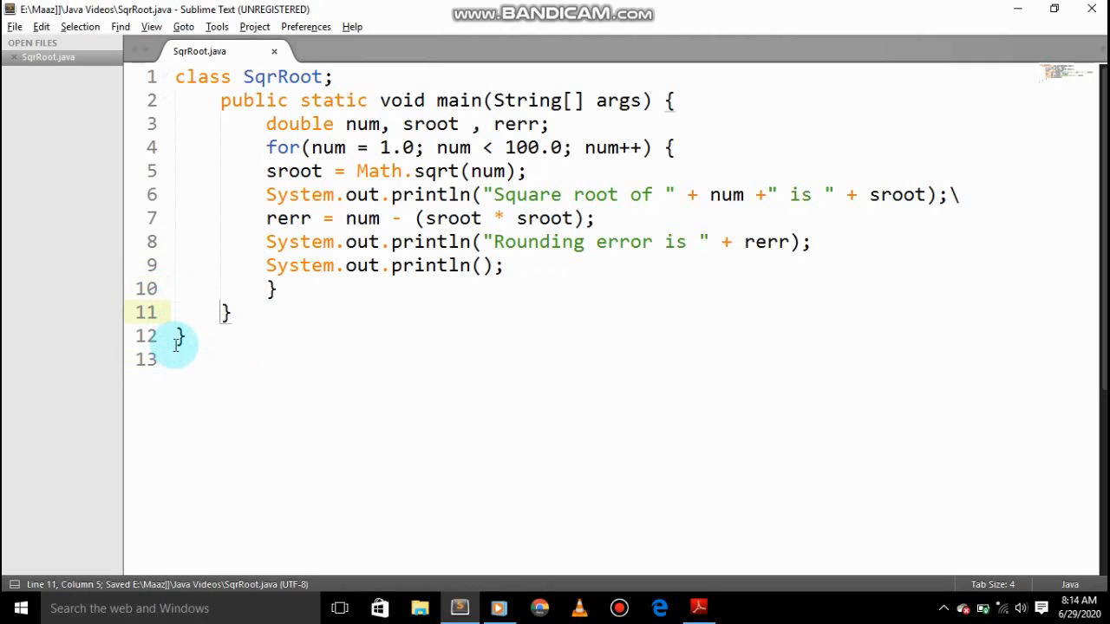
{"action": "left_click", "coordinate": [739, 607]}
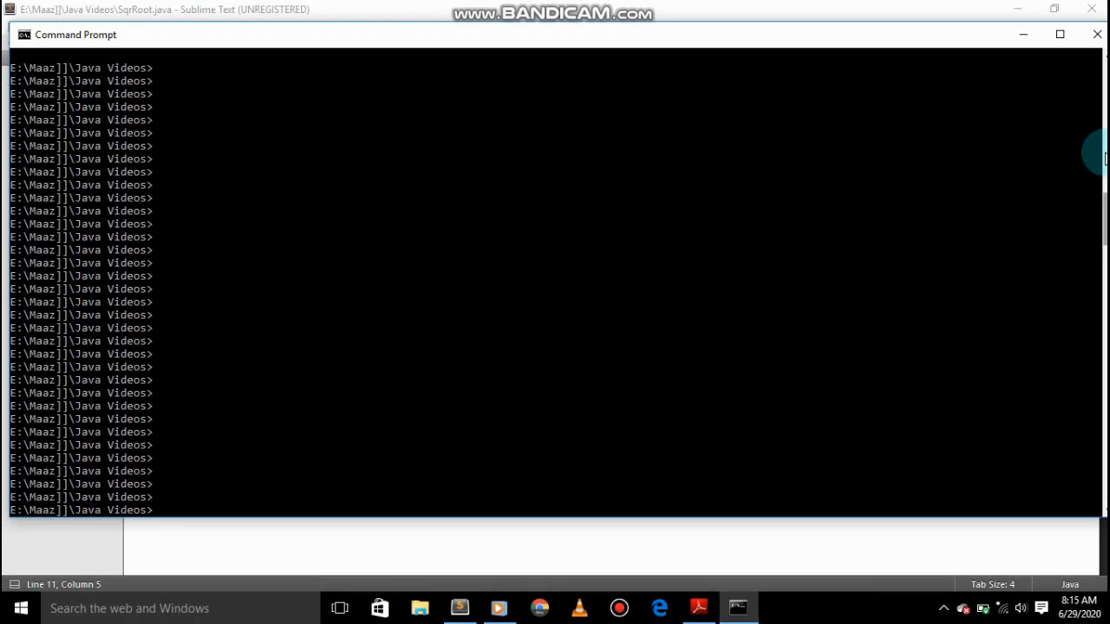
{"action": "mouse_move", "coordinate": [209, 464]}
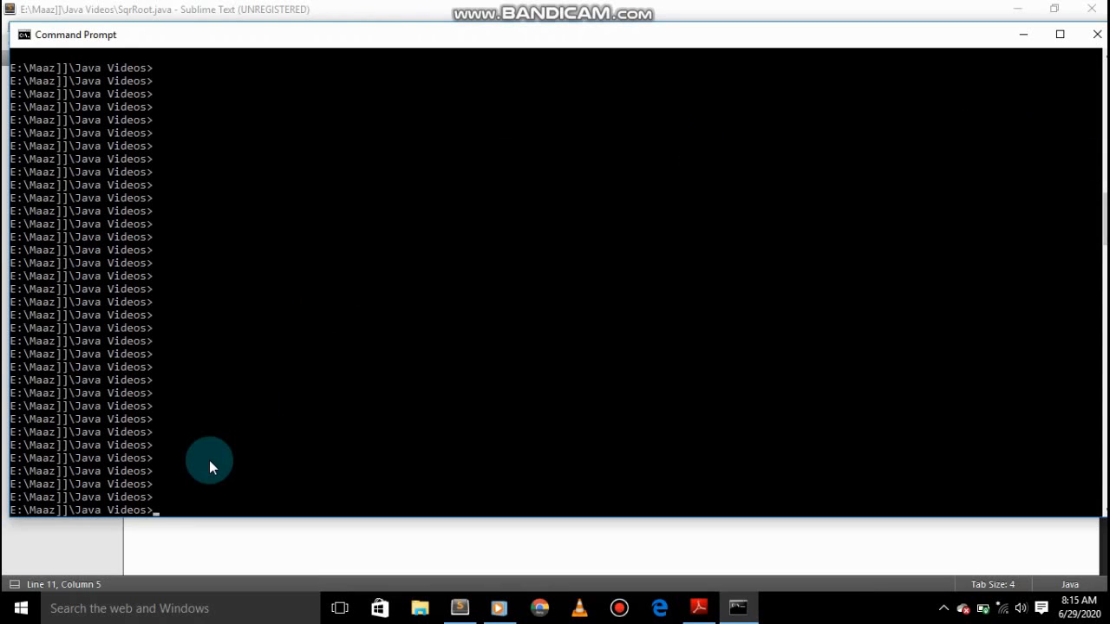
{"action": "mouse_move", "coordinate": [165, 465]}
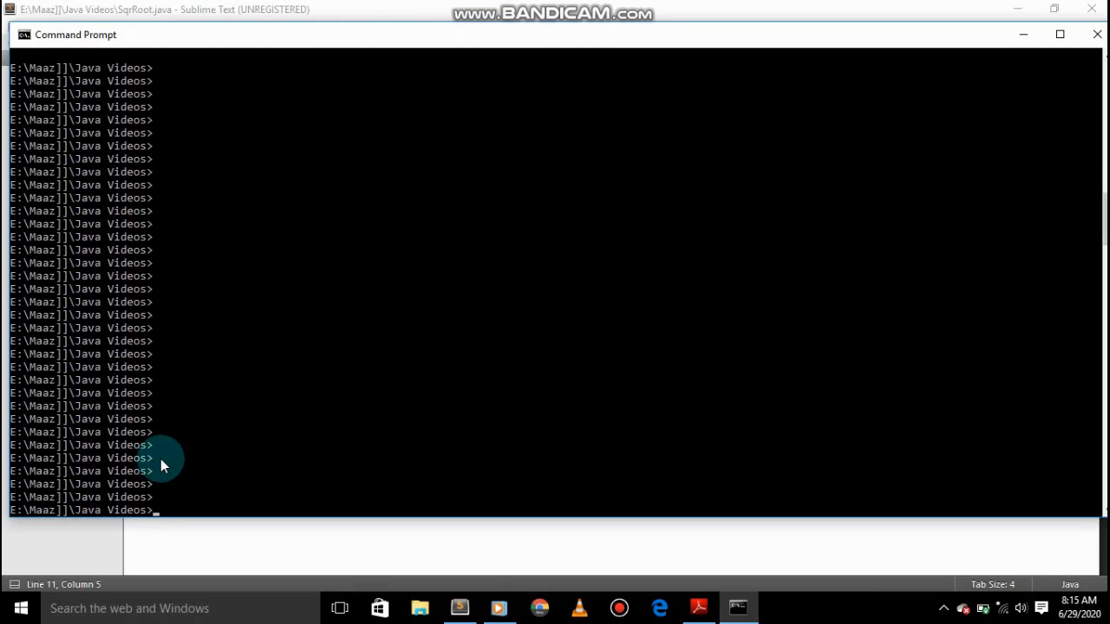
Compile with 'javac SqrRoot.java' after fixing the reported brace errors
{"action": "type", "text": "javac"}
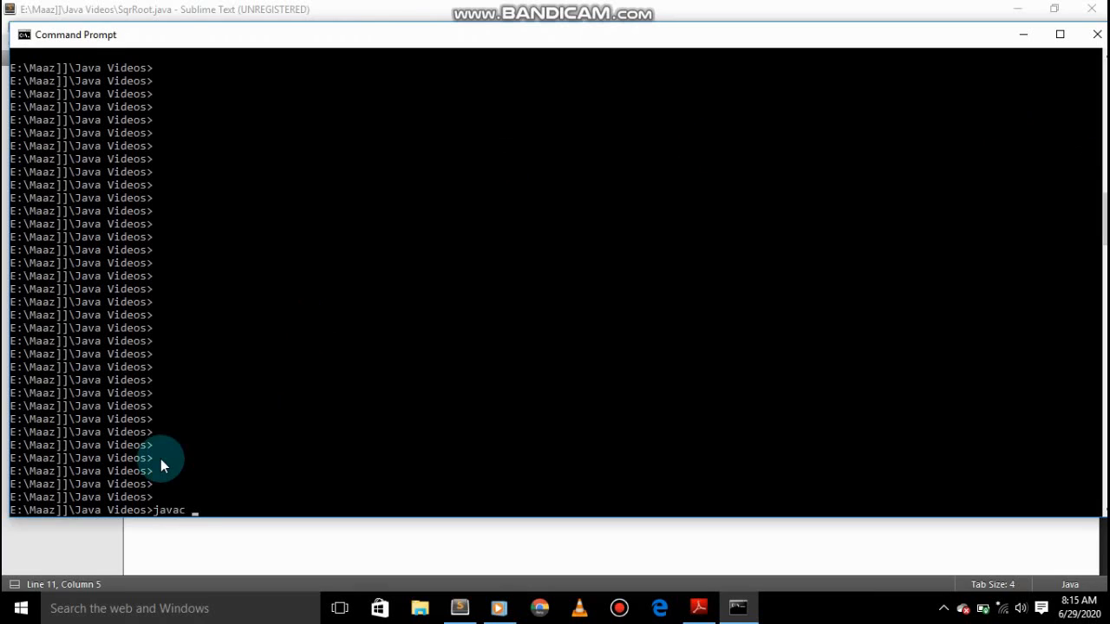
{"action": "type", "text": "Sqr"}
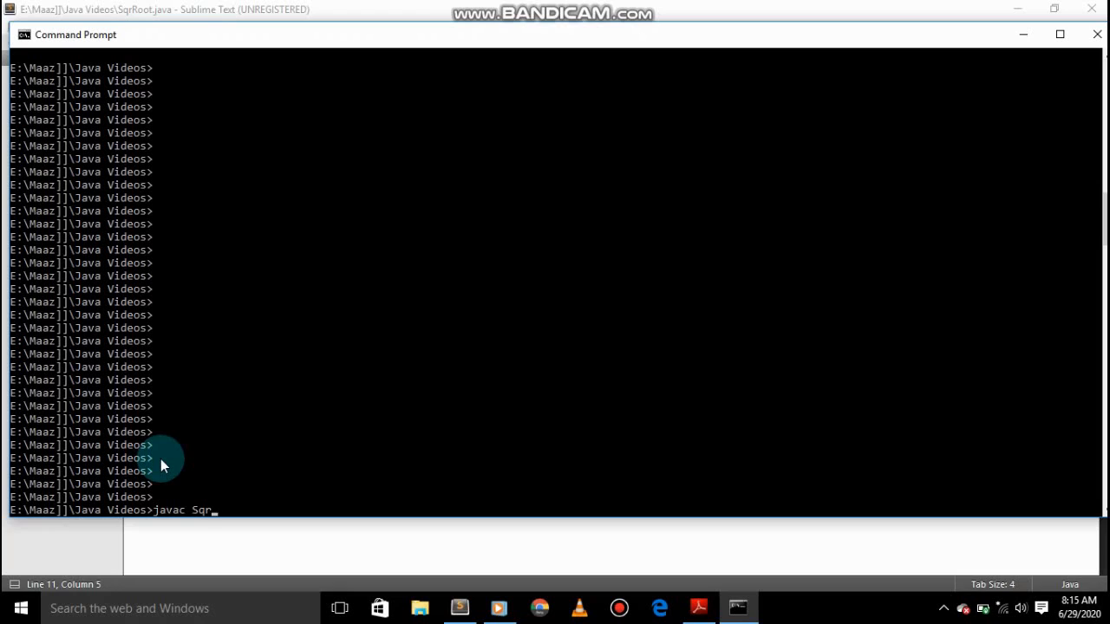
{"action": "type", "text": "Root."}
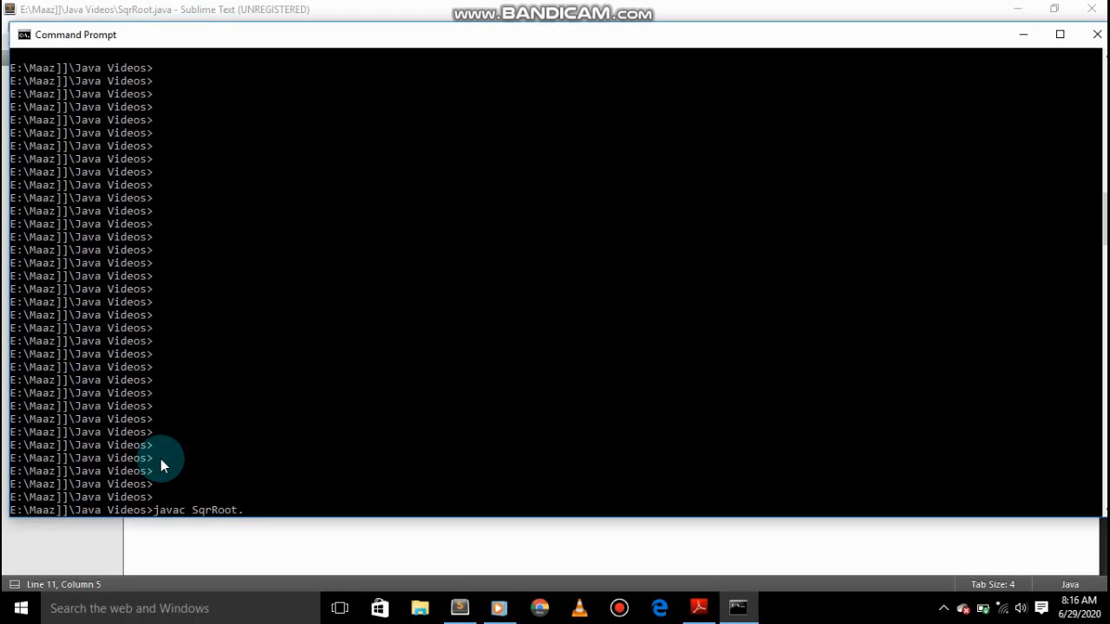
{"action": "type", "text": "java"}
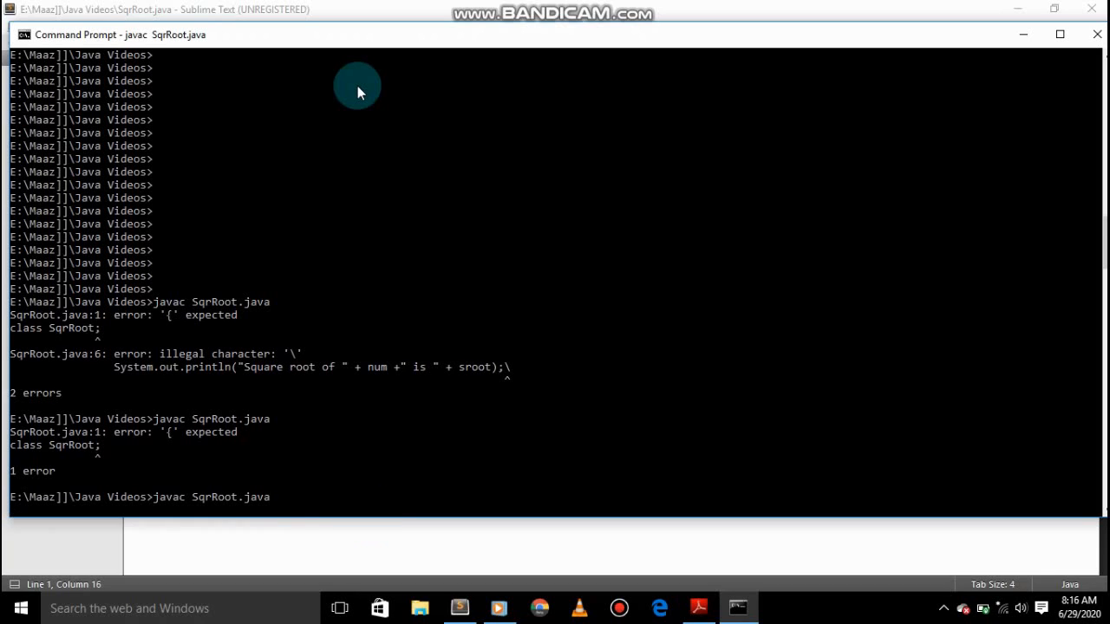
Finish the clean compile and run 'java SqrRoot' to print square roots and rounding errors
{"action": "key", "text": "enter"}
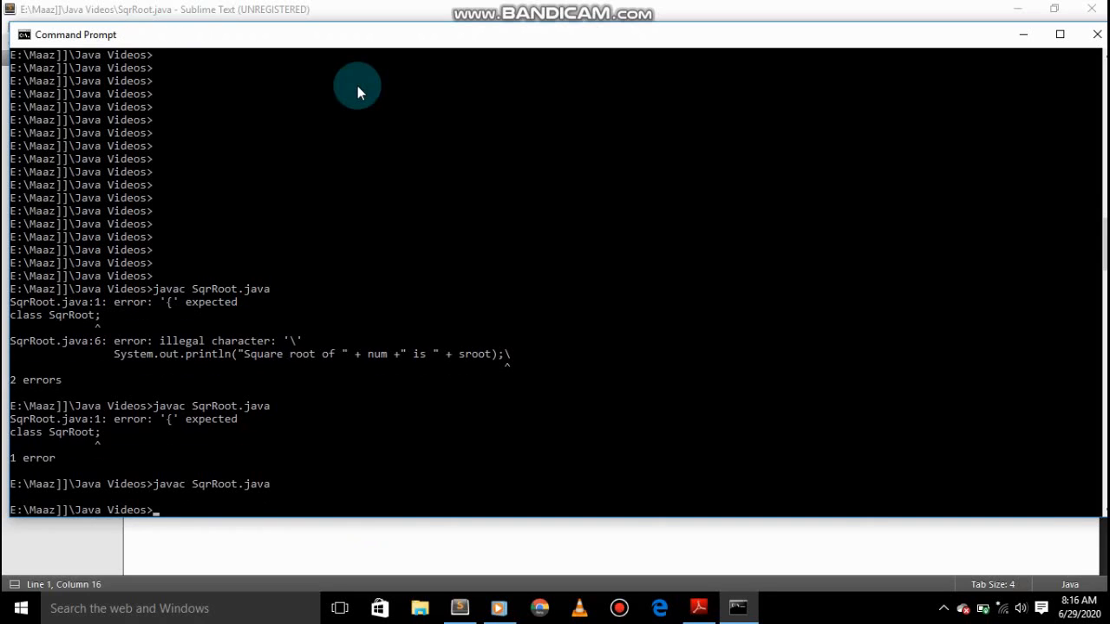
{"action": "type", "text": "ja"}
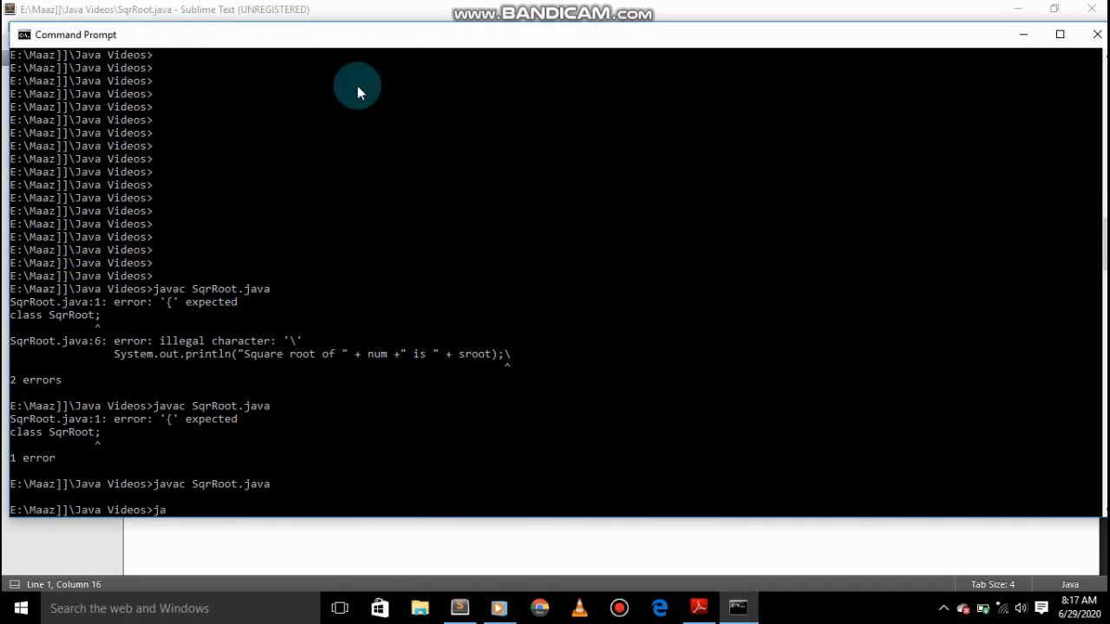
{"action": "type", "text": "va Sq"}
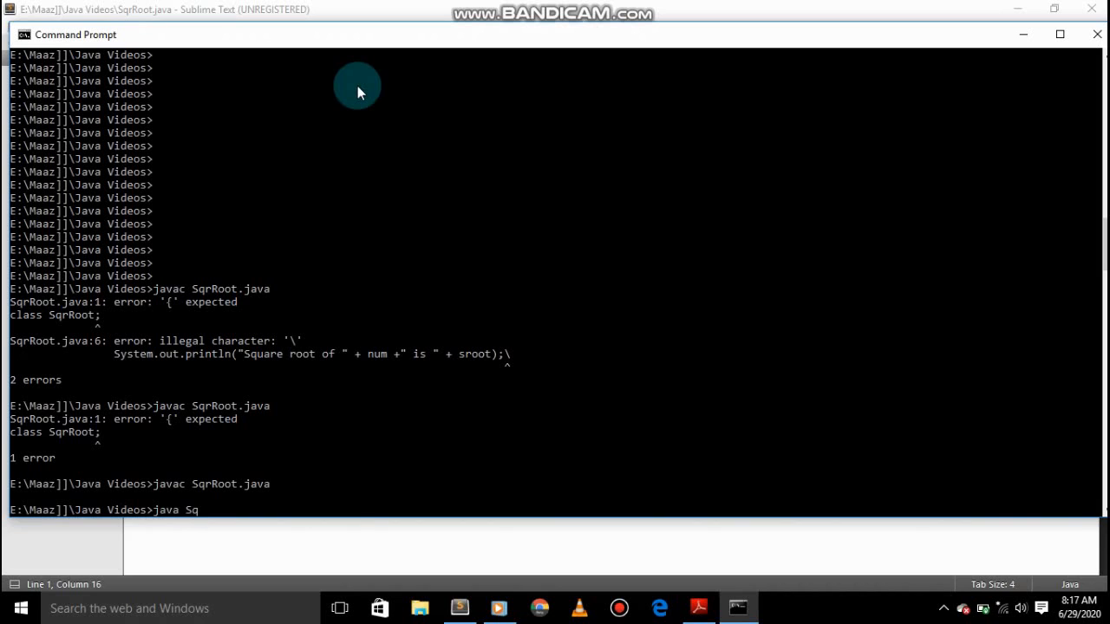
{"action": "type", "text": "rRoot"}
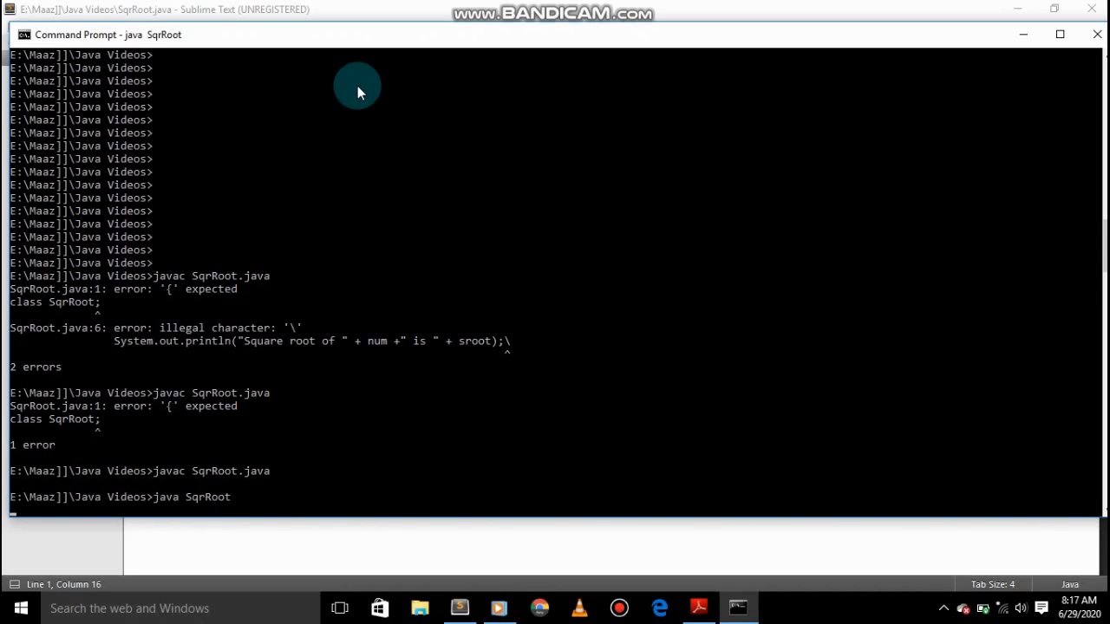
{"action": "key", "text": "enter"}
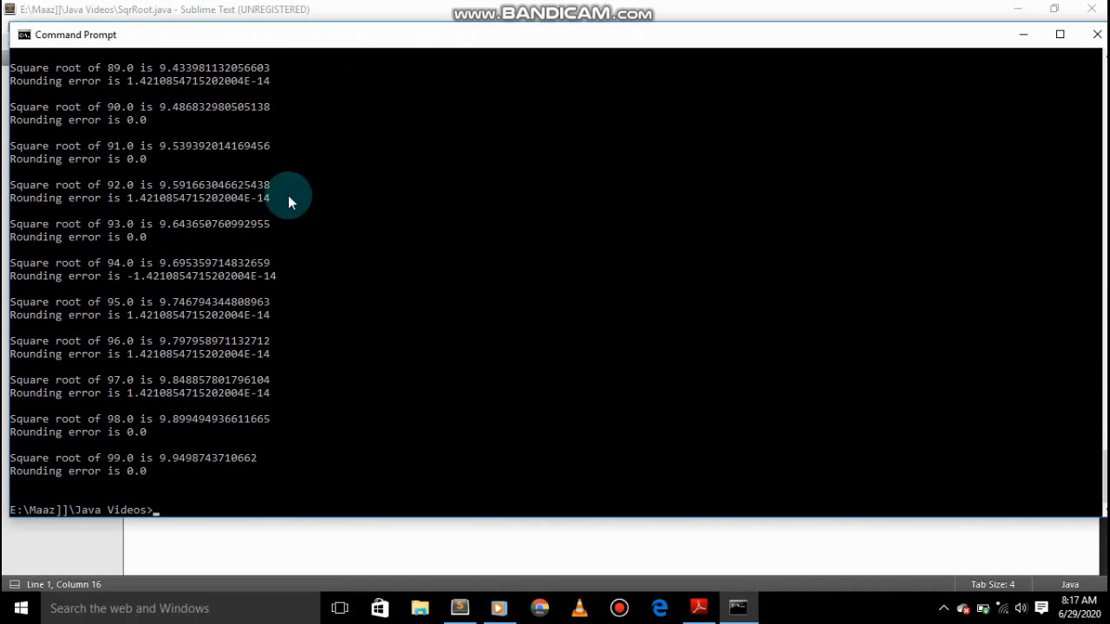
{"action": "mouse_move", "coordinate": [136, 427]}
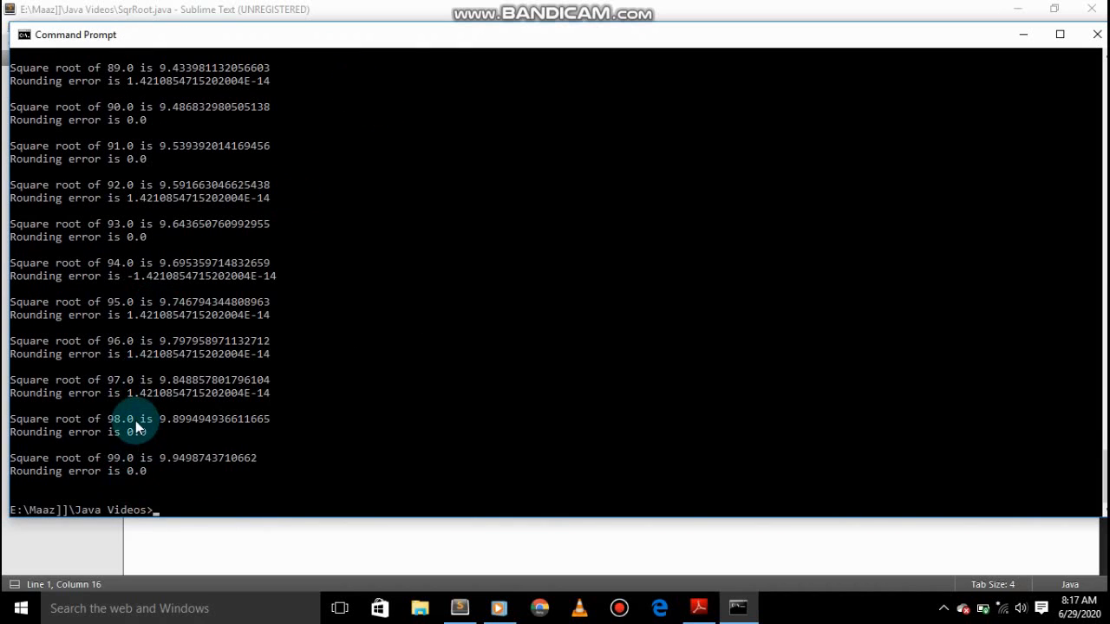